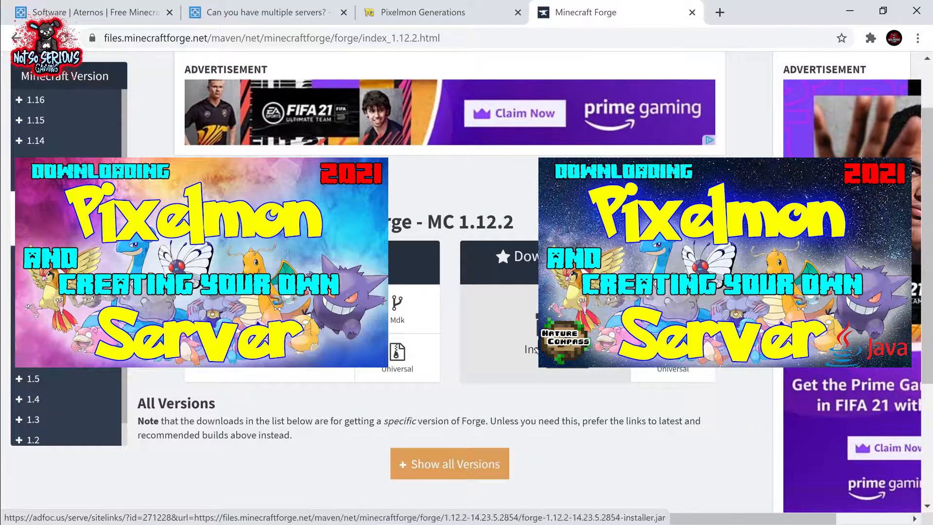
# Download the forge-1.12.2 installer jar from the Forge 1.12.2 page
pyautogui.click(517, 256)
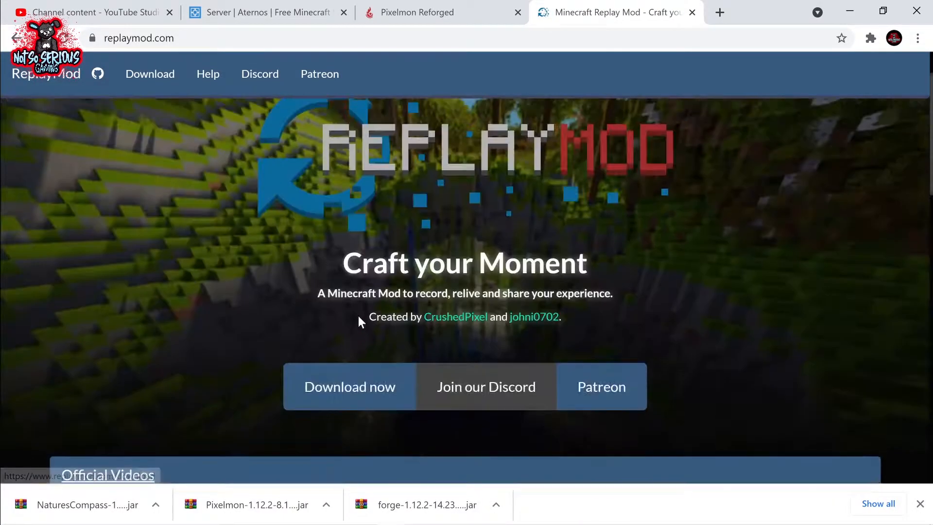
# Download the Replay Mod jar for Minecraft 1.12.2 (Forge), keeping it past the browser warning
pyautogui.click(349, 386)
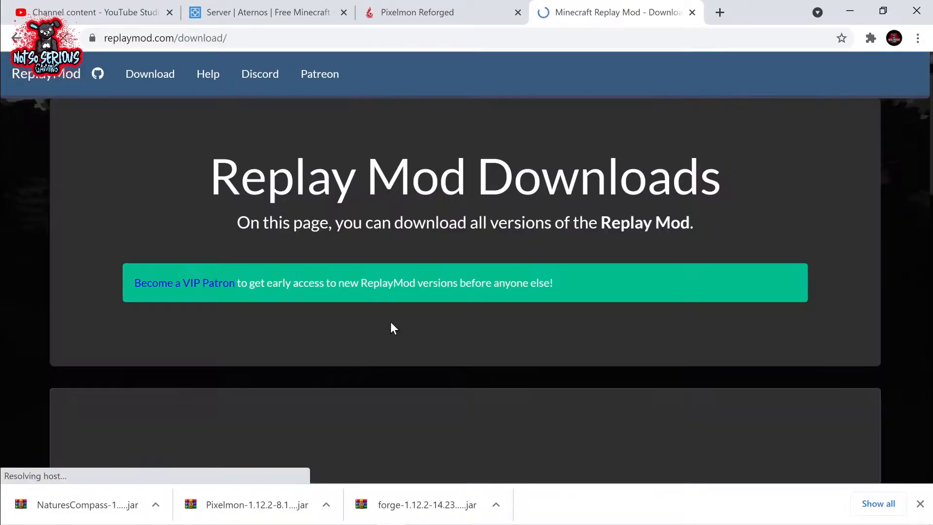
pyautogui.scroll(-3)
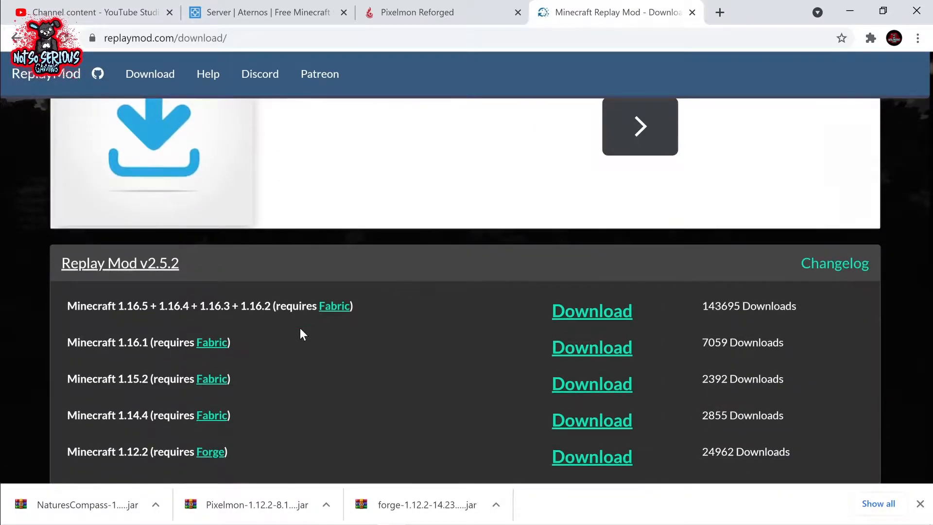
pyautogui.scroll(-3)
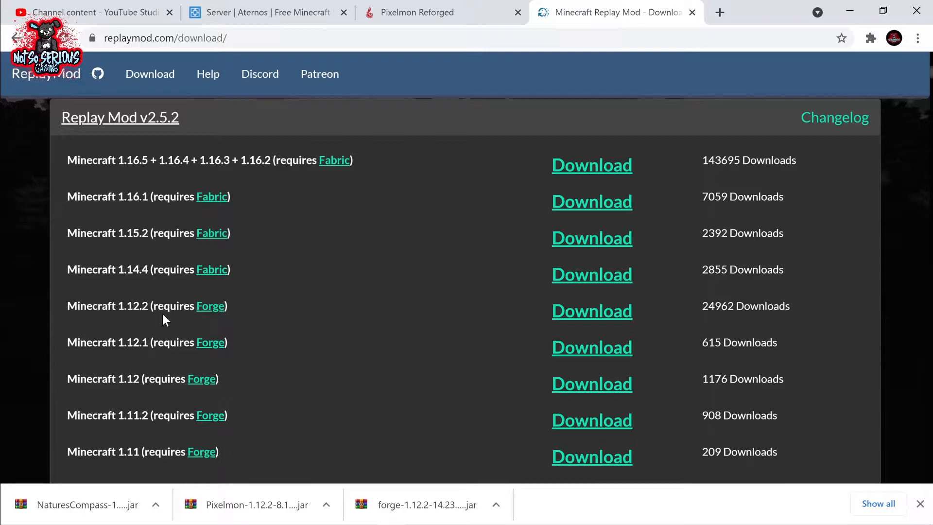
pyautogui.moveTo(501, 297)
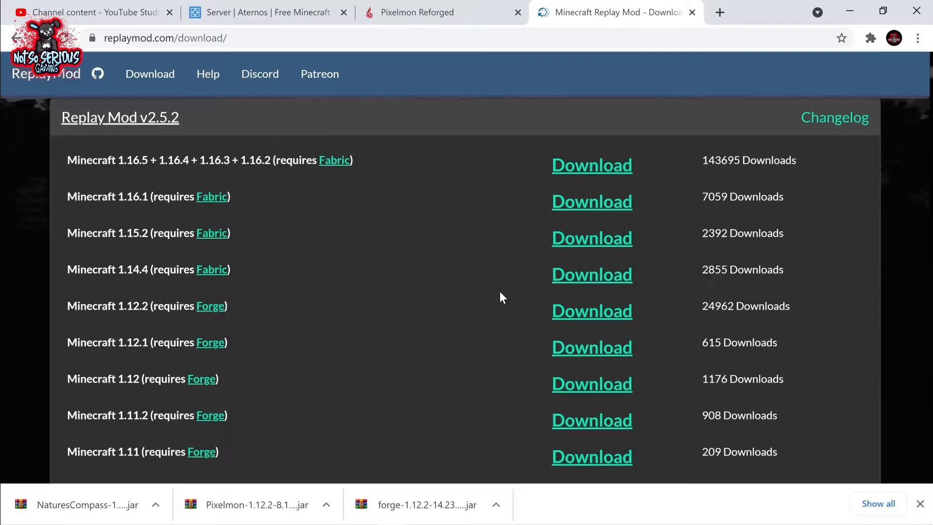
pyautogui.click(591, 311)
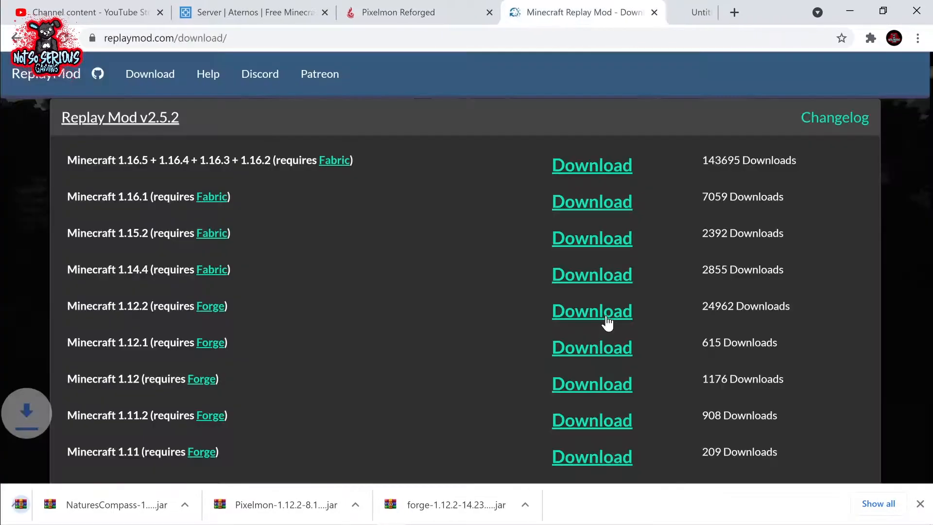
pyautogui.click(591, 310)
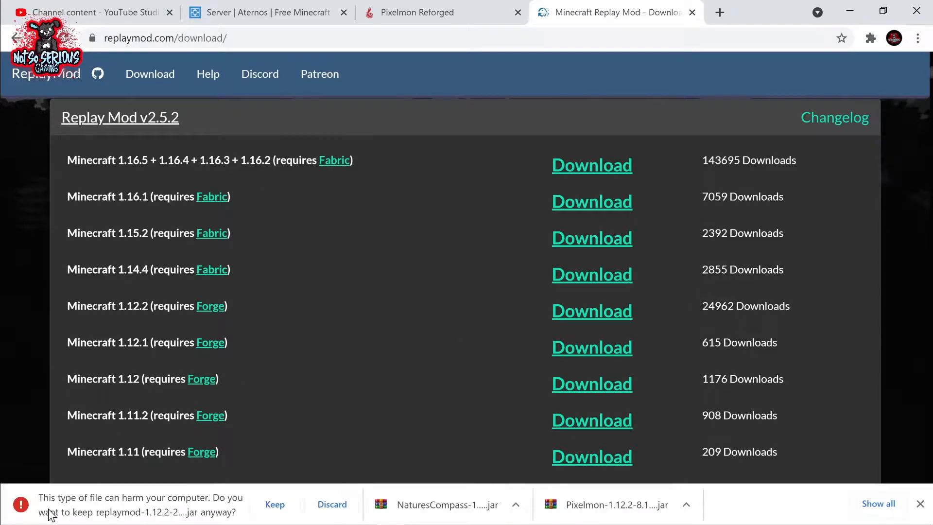
pyautogui.click(274, 503)
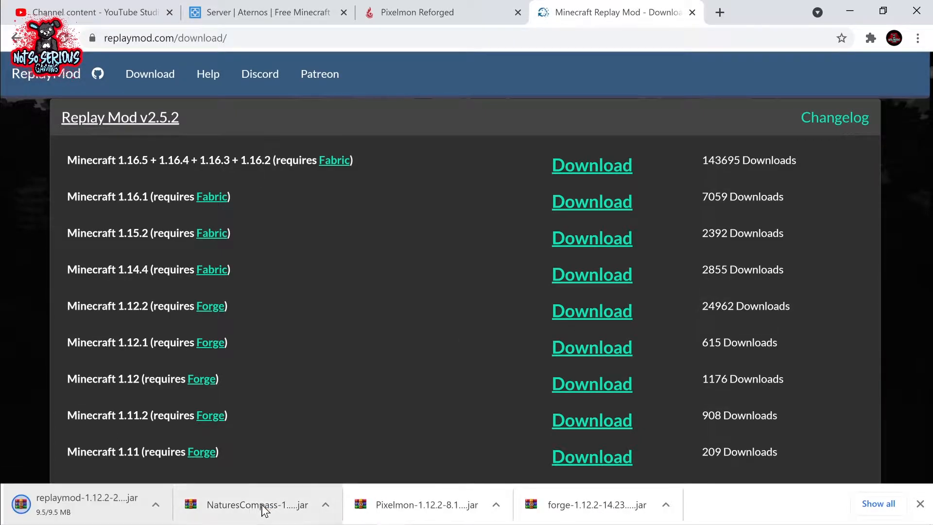
pyautogui.click(42, 514)
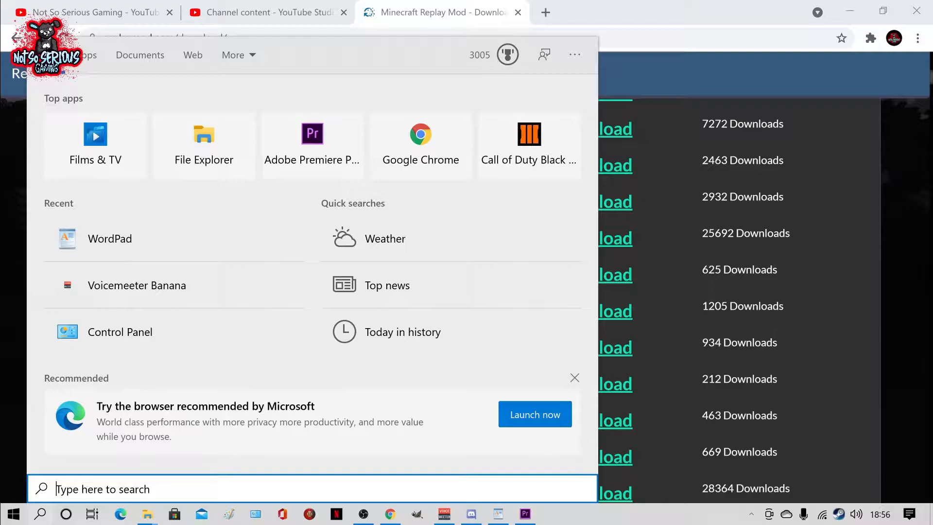
# Go to %appdata%, then into .minecraft and its mods folder
pyautogui.write('%appda')
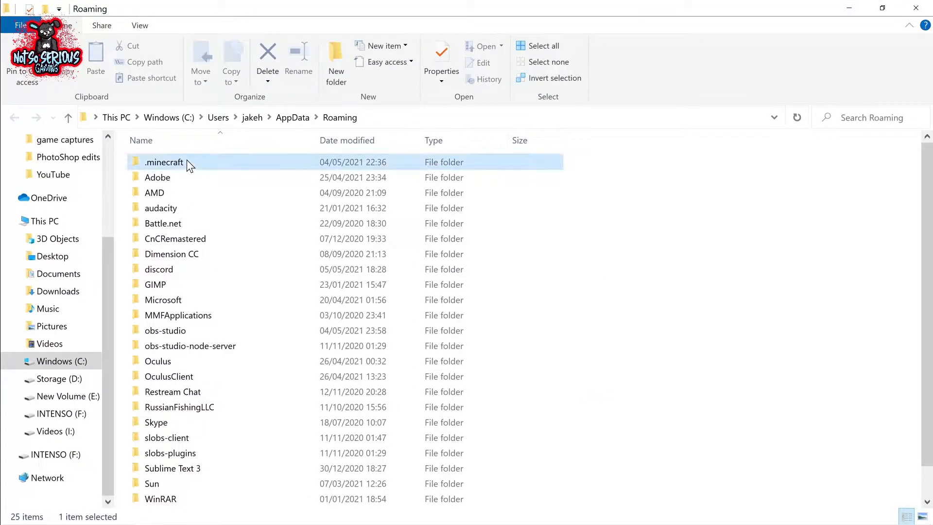
pyautogui.doubleClick(164, 161)
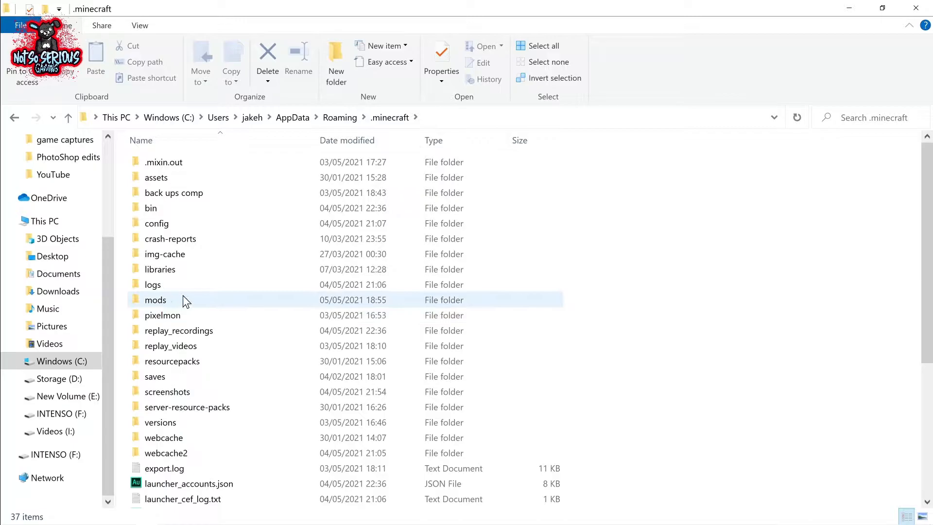
pyautogui.doubleClick(155, 300)
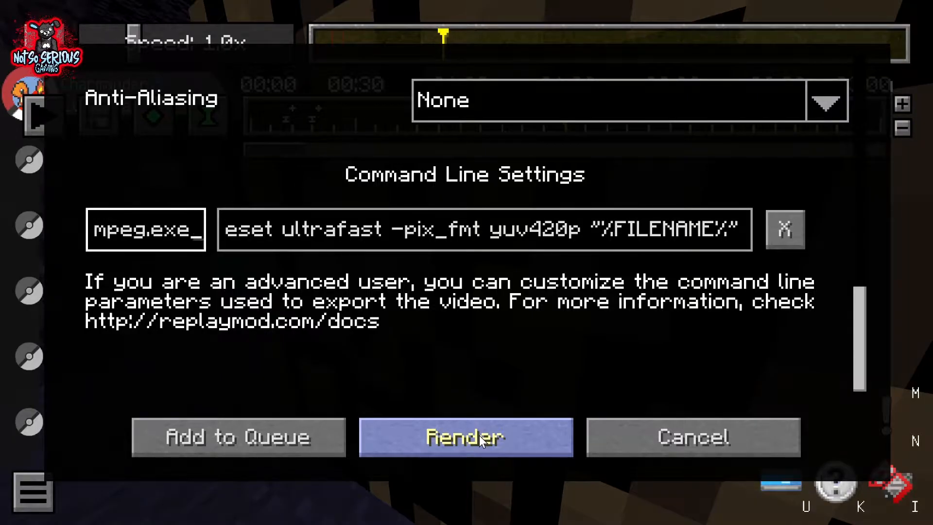
# Start rendering the replay to video from Replay Mod's render settings
pyautogui.click(464, 437)
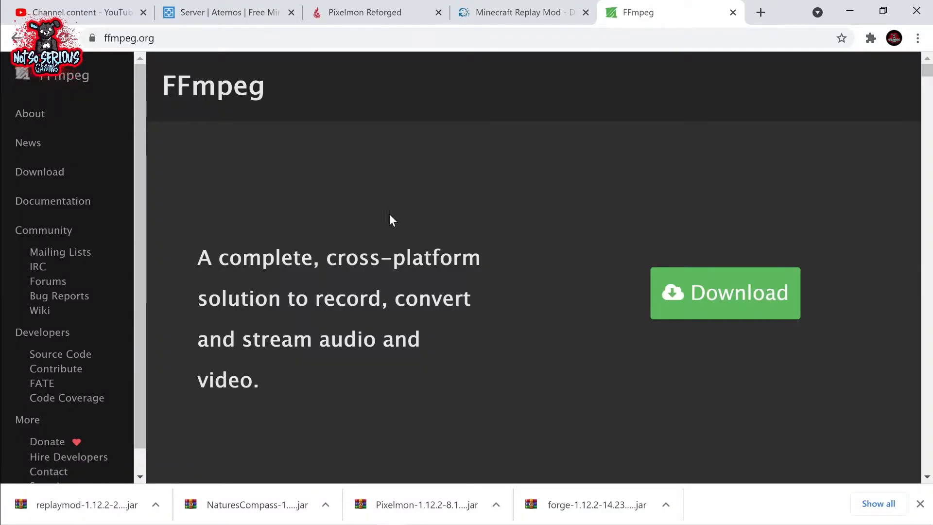
# Go from FFmpeg's Download page through the Windows logo to the BtbN Windows builds
pyautogui.scroll(-3)
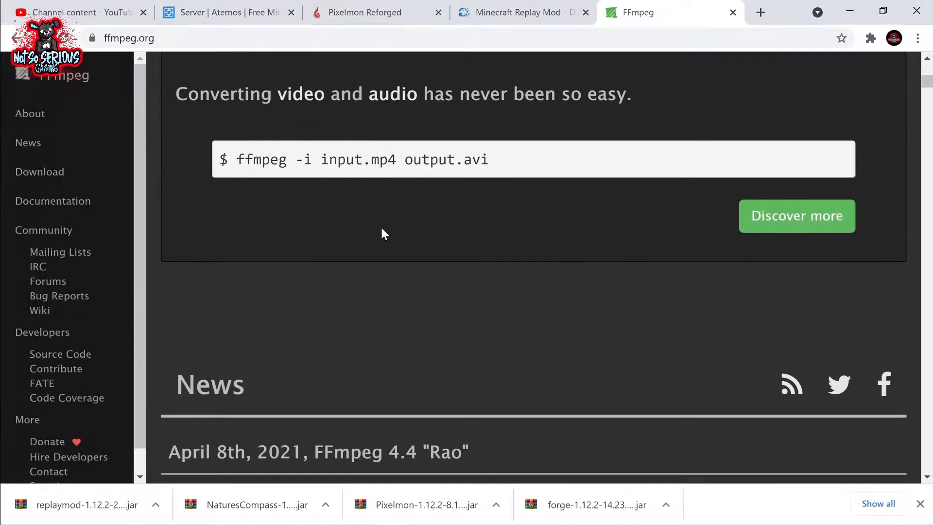
pyautogui.click(40, 172)
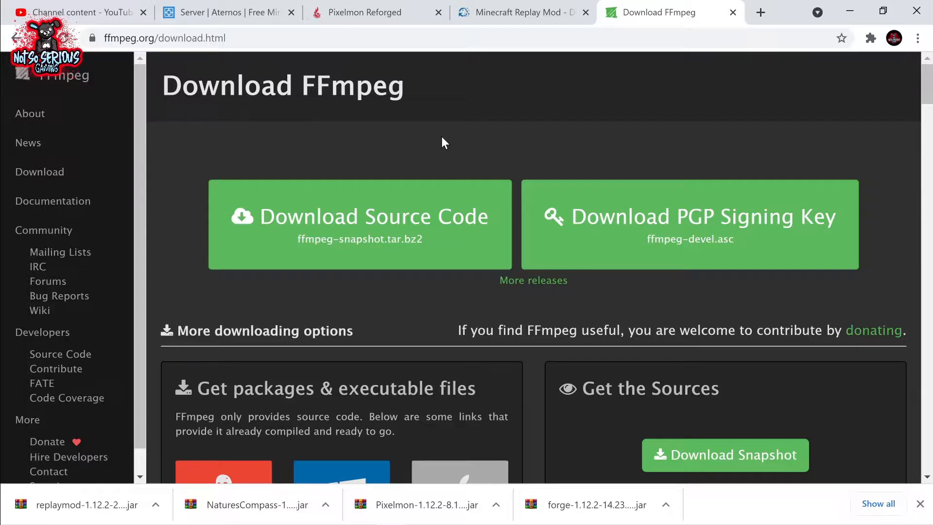
pyautogui.scroll(-3)
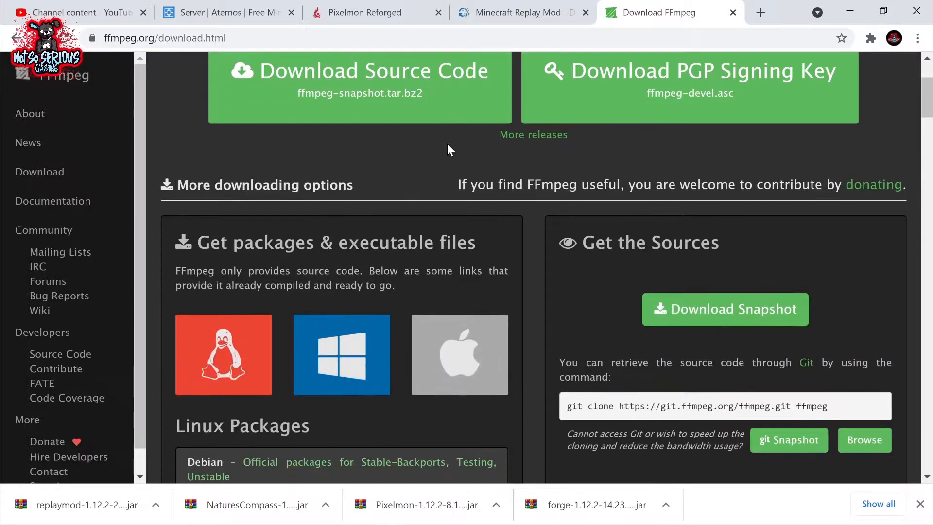
pyautogui.click(342, 355)
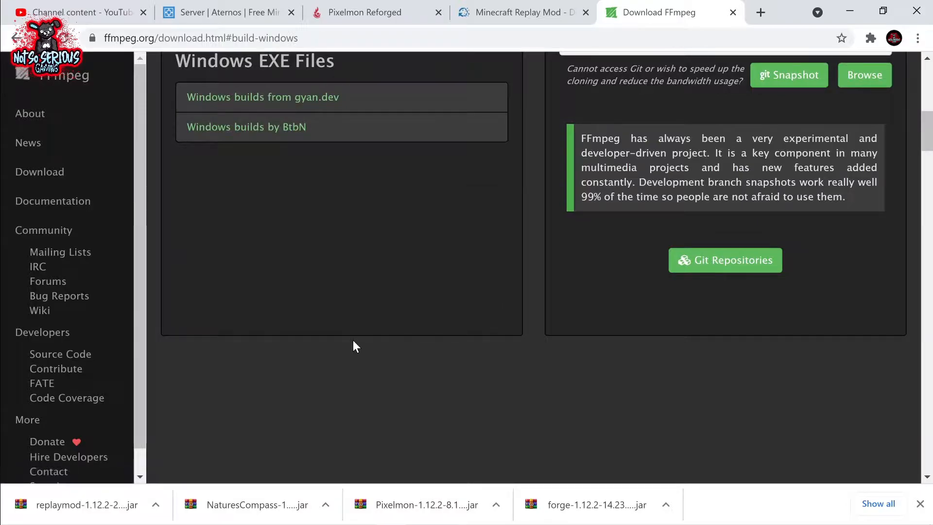
pyautogui.scroll(3)
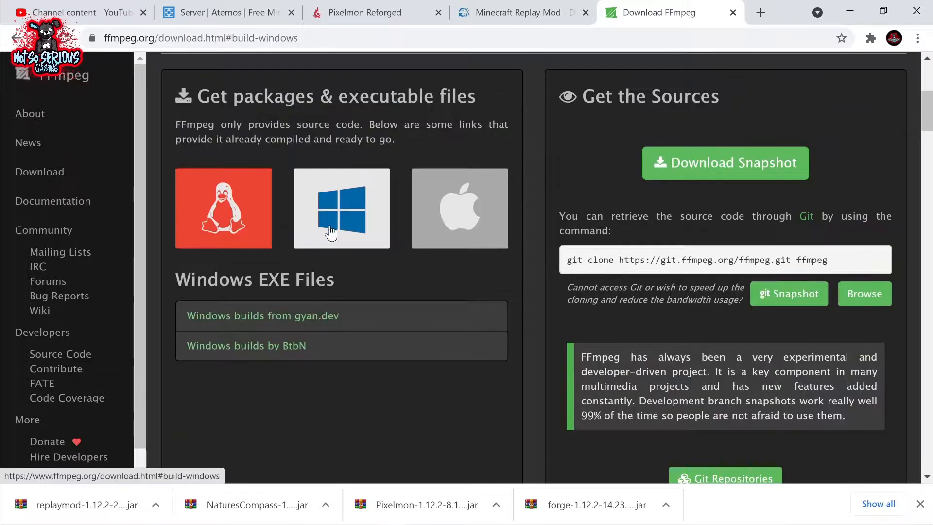
pyautogui.click(246, 345)
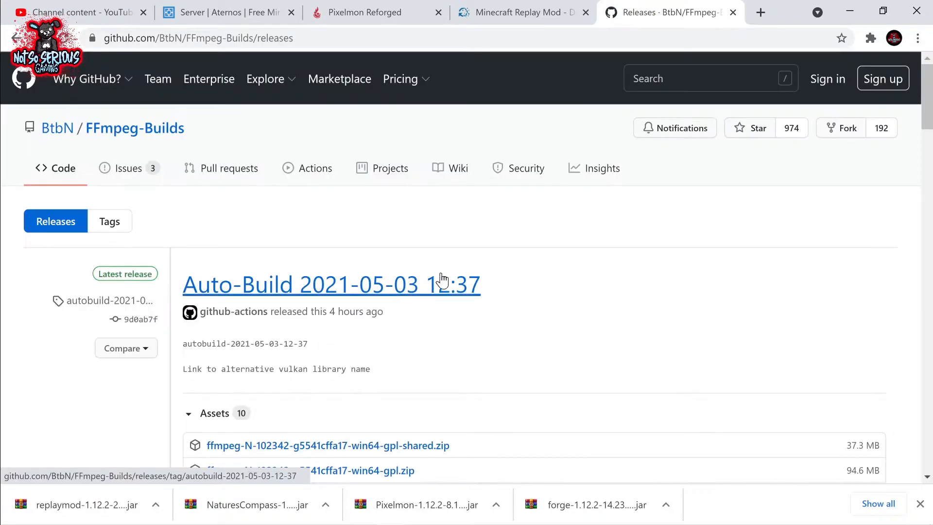
# Download the 94.6 MB ffmpeg win64-gpl zip from the release assets
pyautogui.scroll(-3)
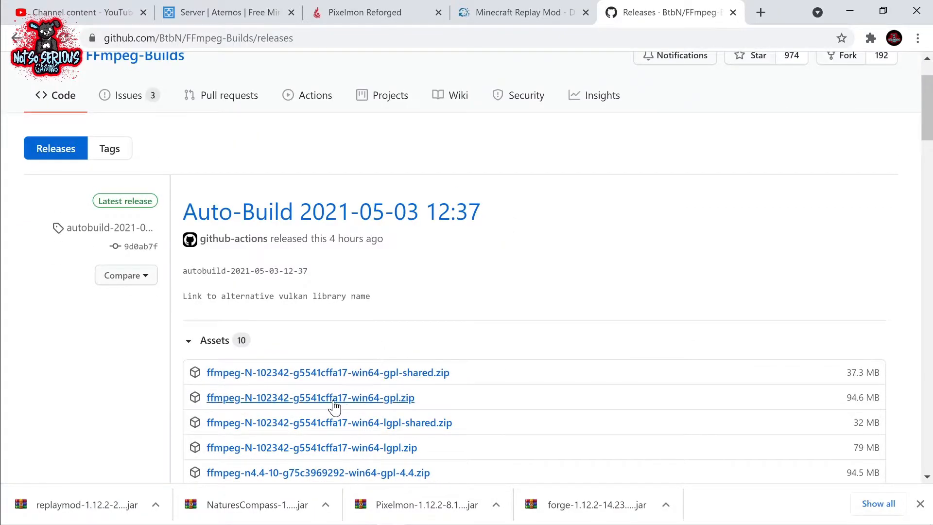
pyautogui.moveTo(310, 397)
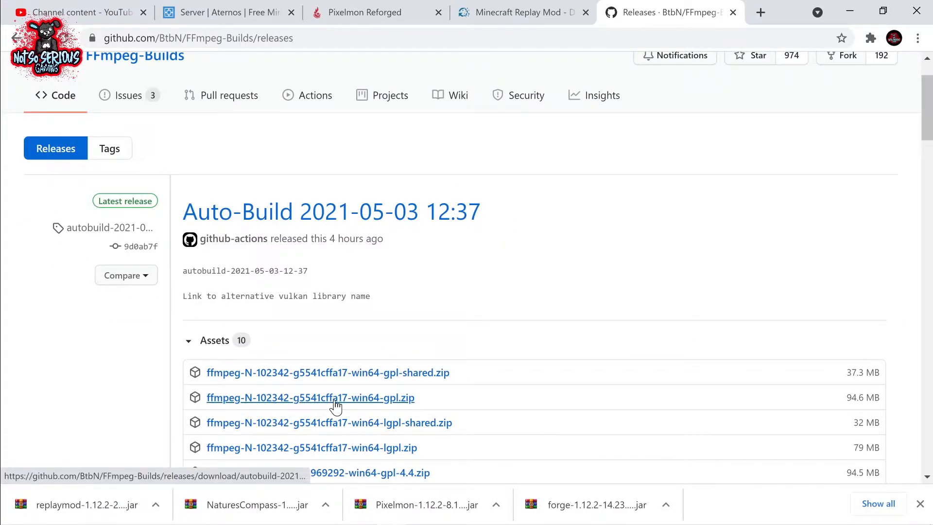
pyautogui.click(310, 397)
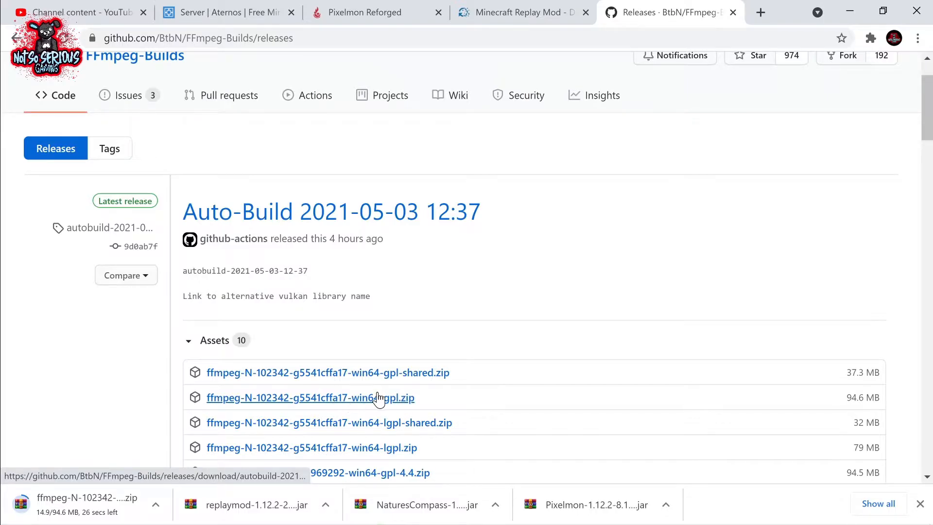
pyautogui.moveTo(403, 400)
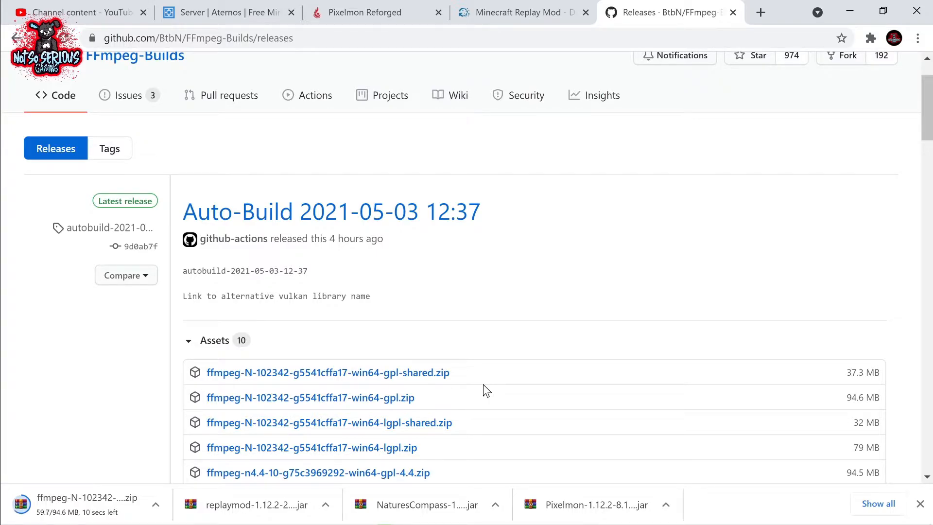
pyautogui.scroll(-3)
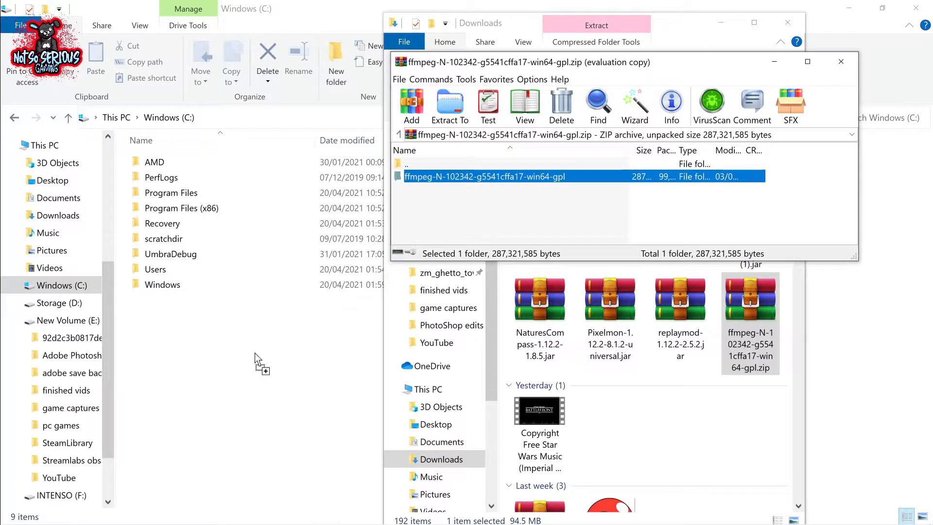
# Extract the FFmpeg build folder to the C: drive root and rename it ffmpeg
pyautogui.click(449, 106)
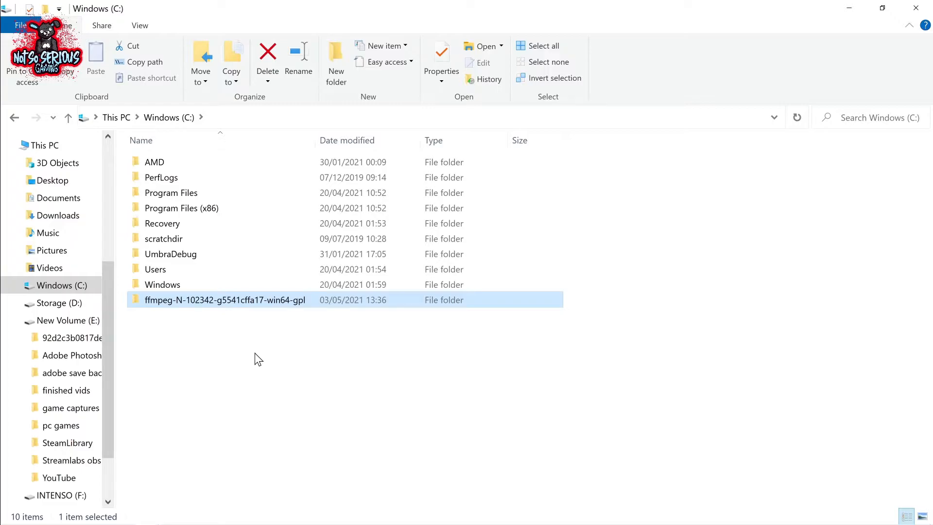
pyautogui.click(299, 70)
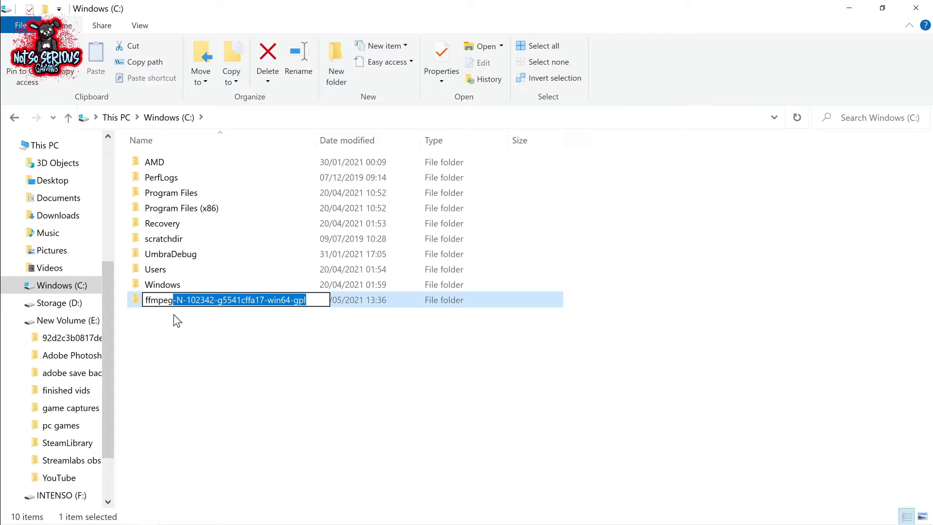
pyautogui.press('Enter')
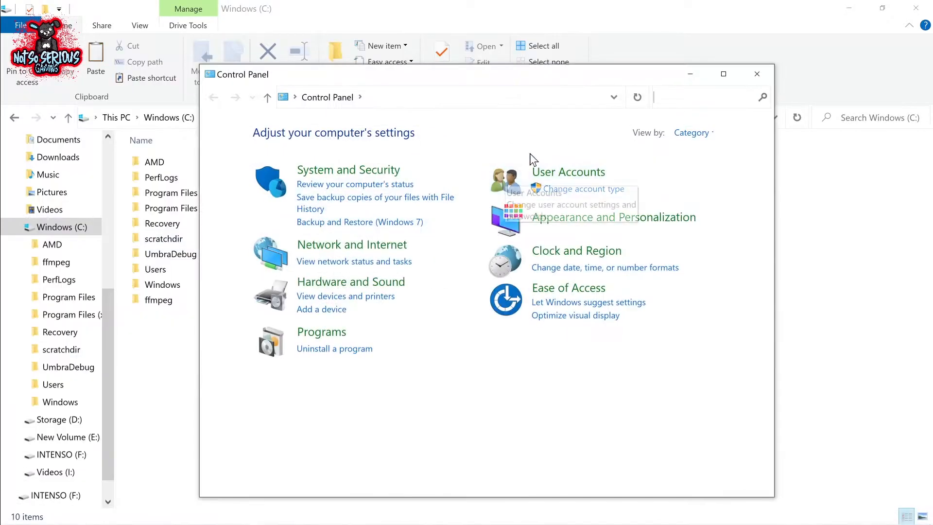
# Add the ffmpeg bin folder as a new Path entry in the system environment variables
pyautogui.write('sy')
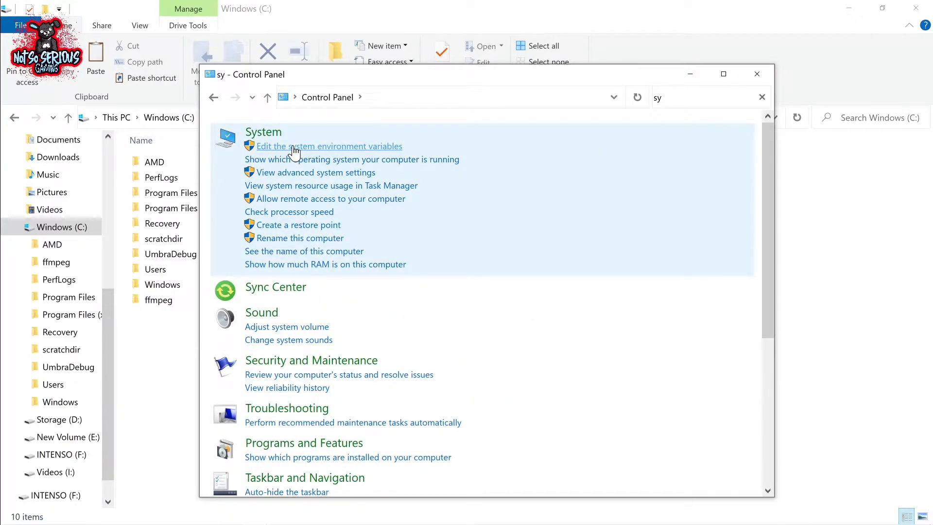
pyautogui.click(329, 146)
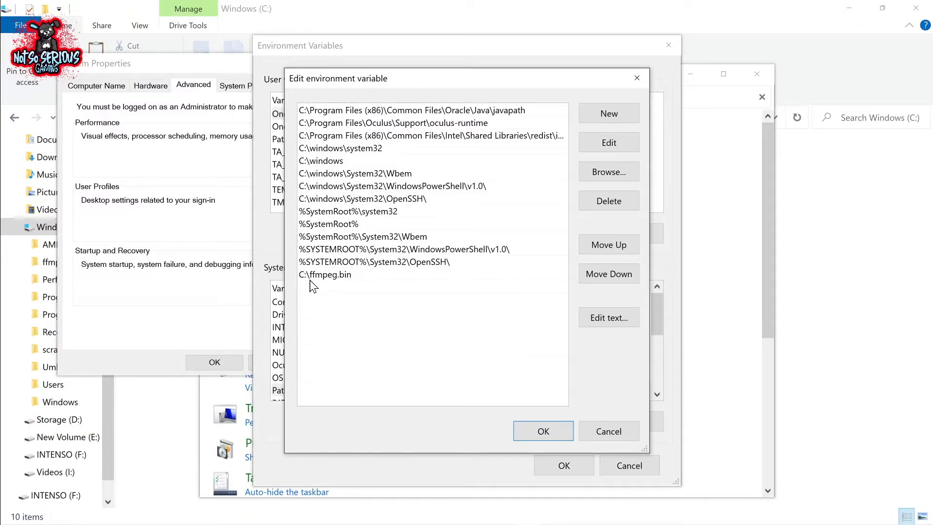
pyautogui.moveTo(349, 288)
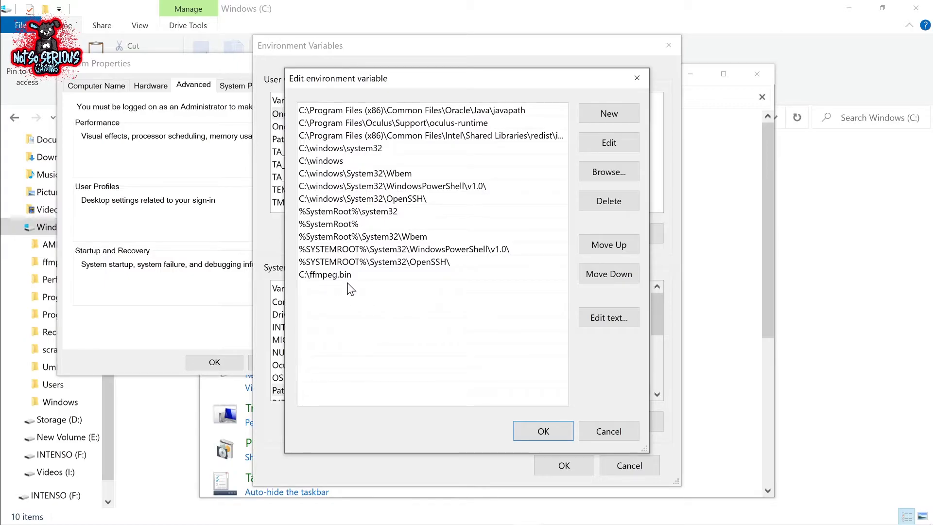
pyautogui.click(411, 111)
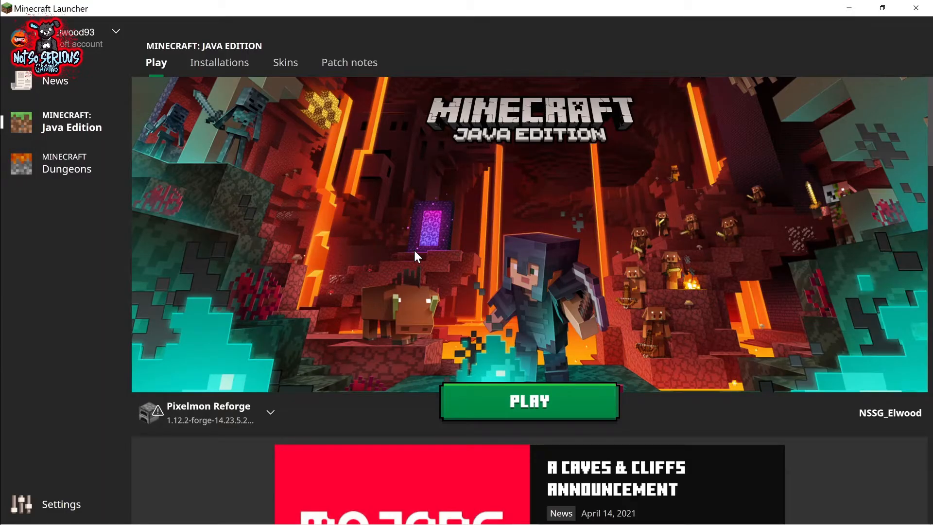
# Launch the Pixelmon Reforge profile, open Replay Viewer, and cancel its empty replay list
pyautogui.click(528, 400)
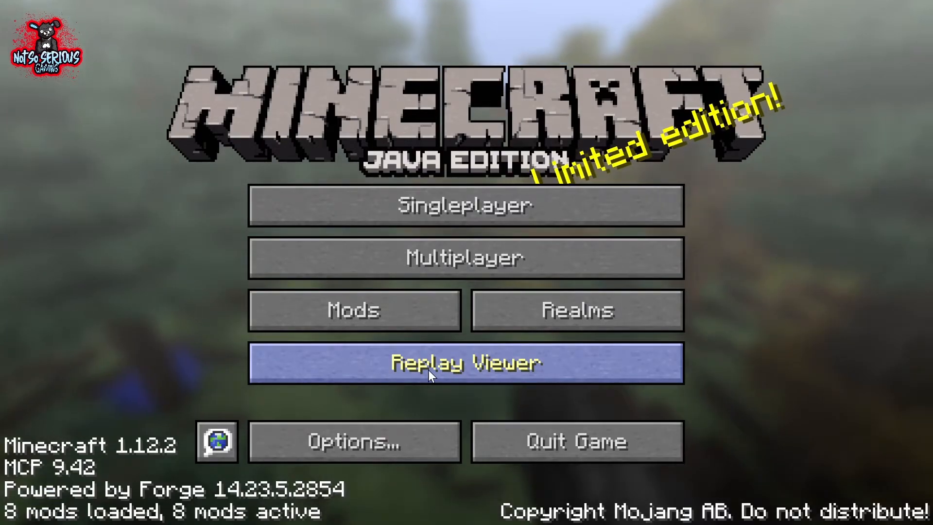
pyautogui.click(466, 363)
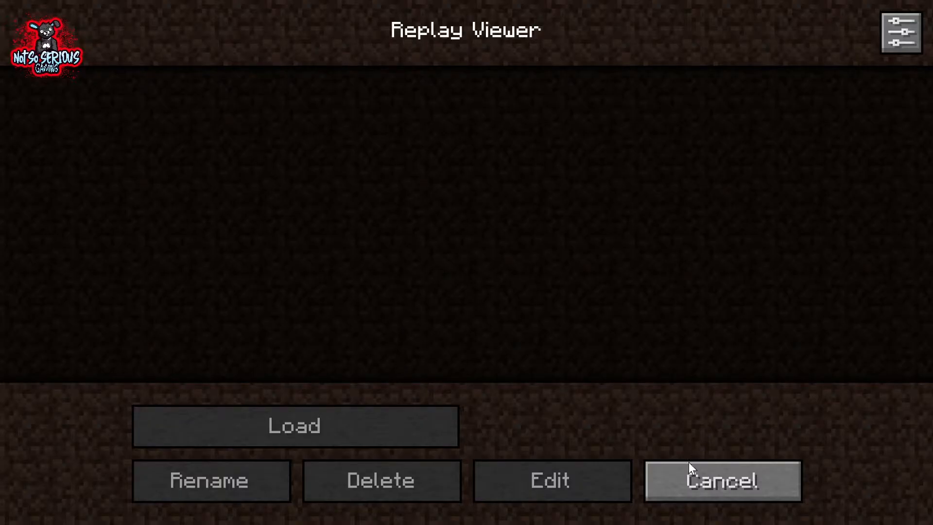
pyautogui.click(295, 426)
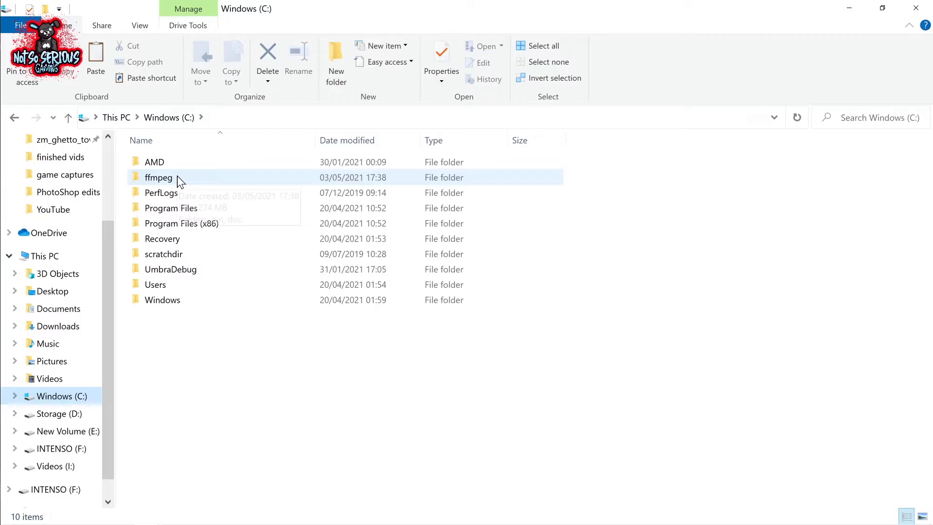
# Browse into C:\ffmpeg\bin and select ffmpeg.exe
pyautogui.rightClick(173, 185)
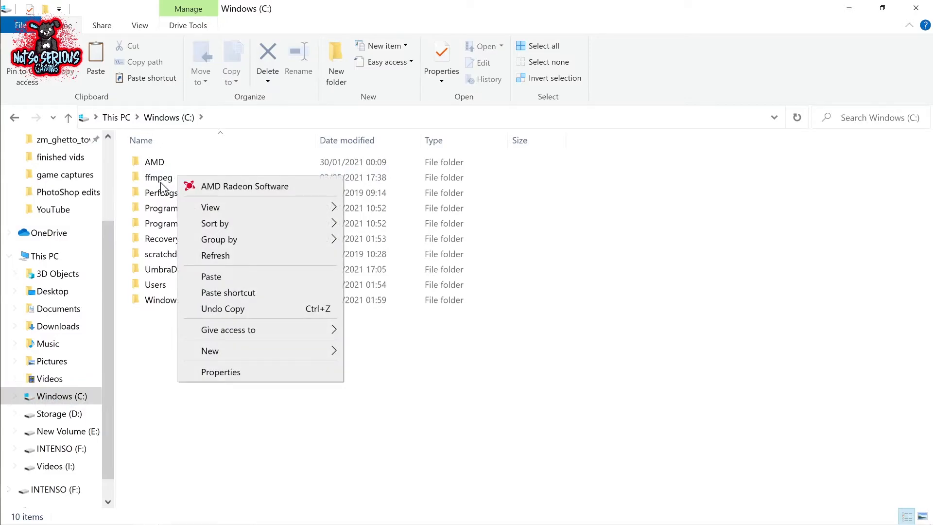
pyautogui.doubleClick(158, 177)
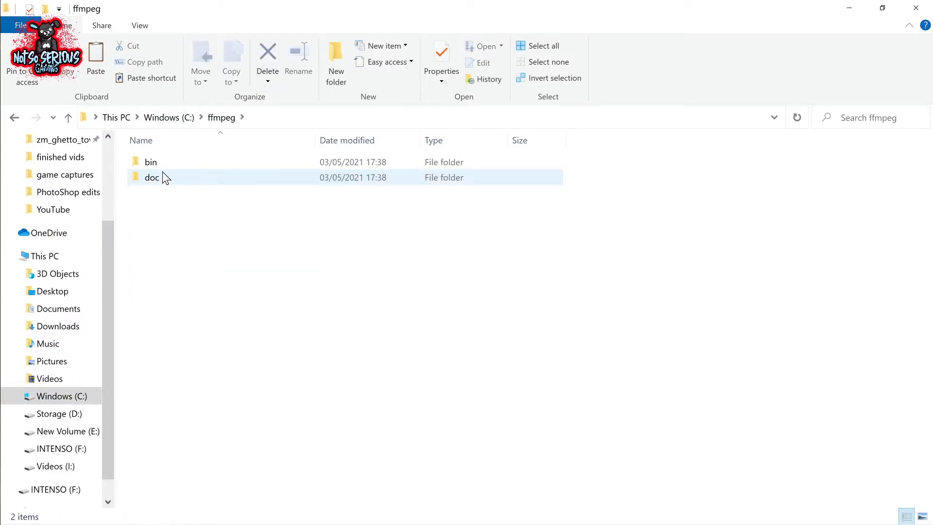
pyautogui.doubleClick(151, 162)
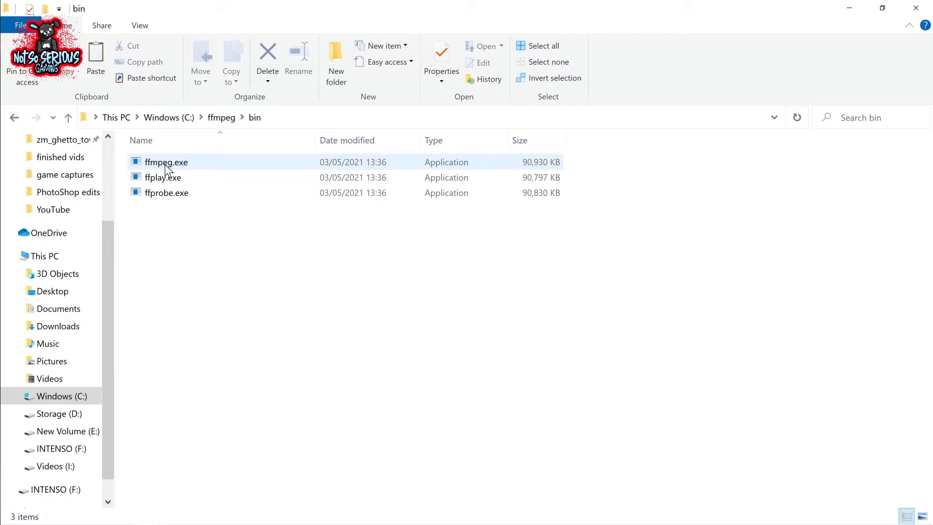
pyautogui.click(166, 161)
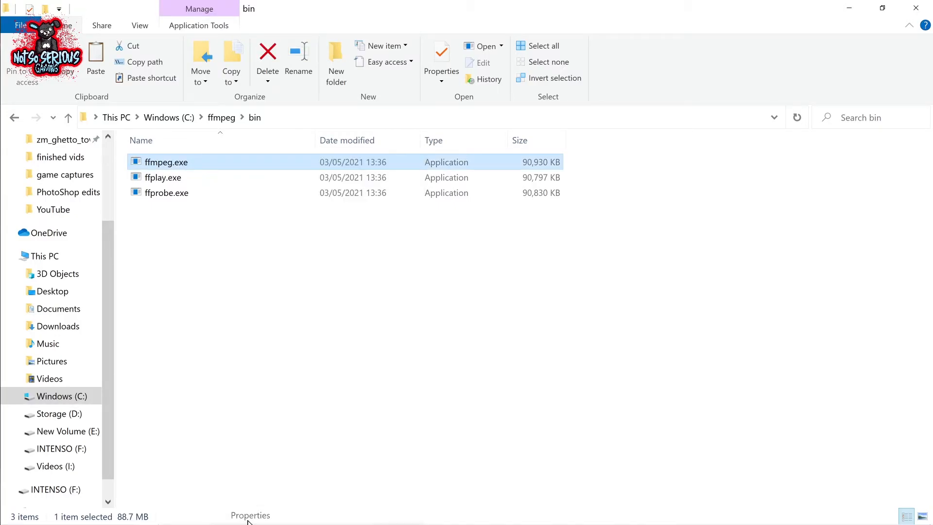
pyautogui.click(441, 57)
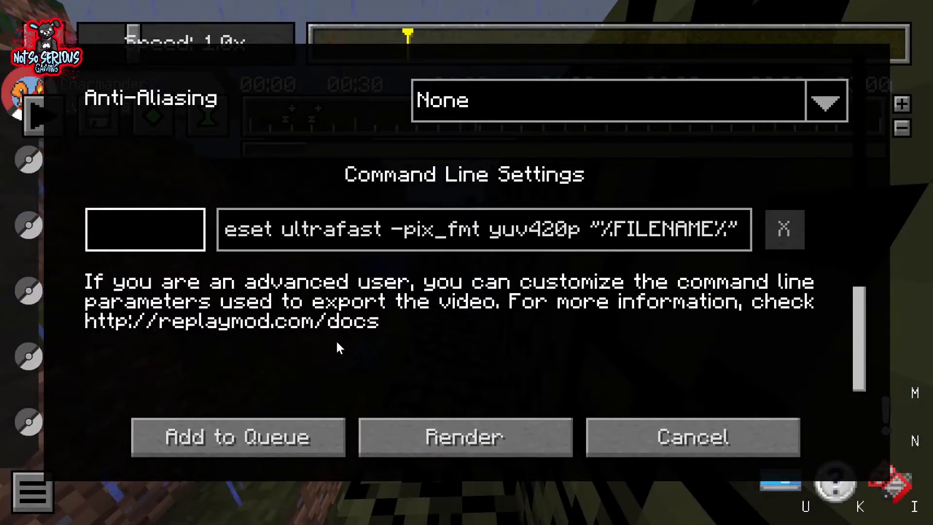
# Set ffmpeg.exe as the render command-line executable and load a recorded replay
pyautogui.click(146, 229)
pyautogui.write('ffmpeg.e')
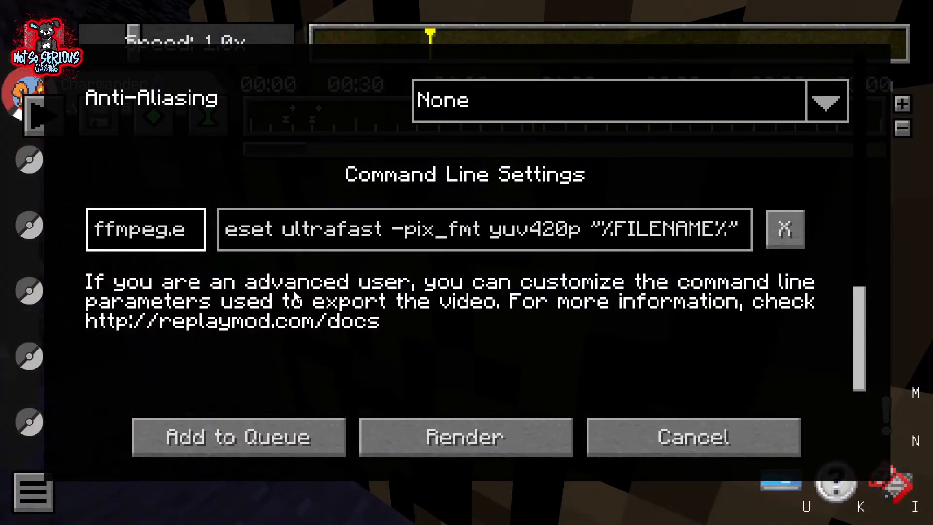
pyautogui.click(691, 437)
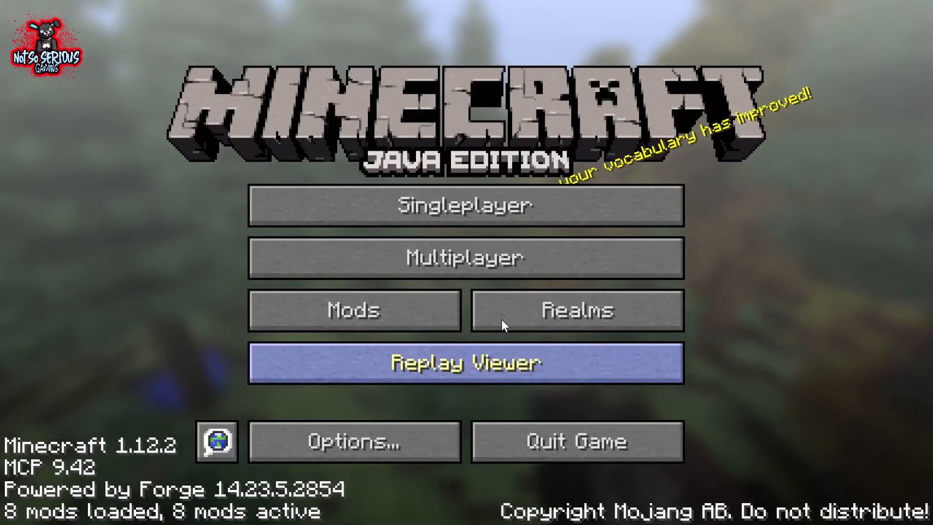
pyautogui.click(465, 258)
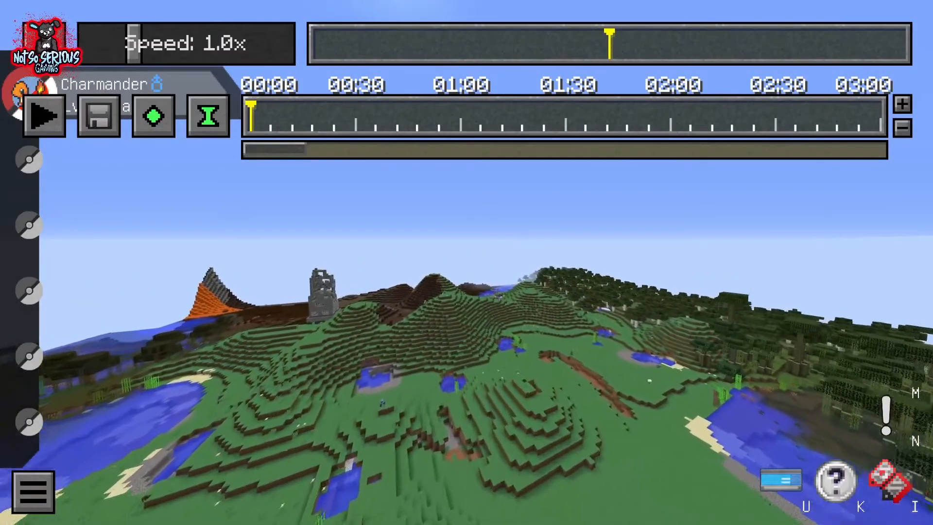
# Start playback of the recorded replay in the replay editor timeline
pyautogui.click(32, 492)
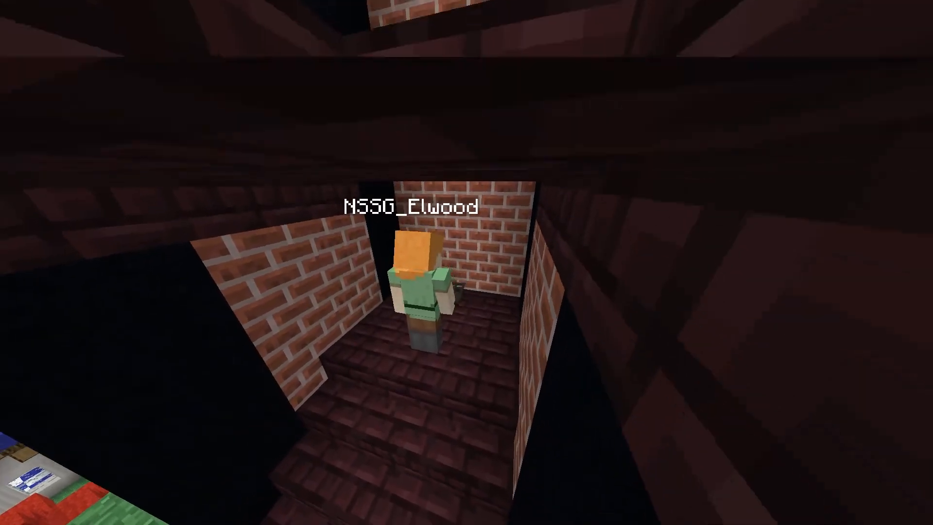
pyautogui.moveTo(467, 262)
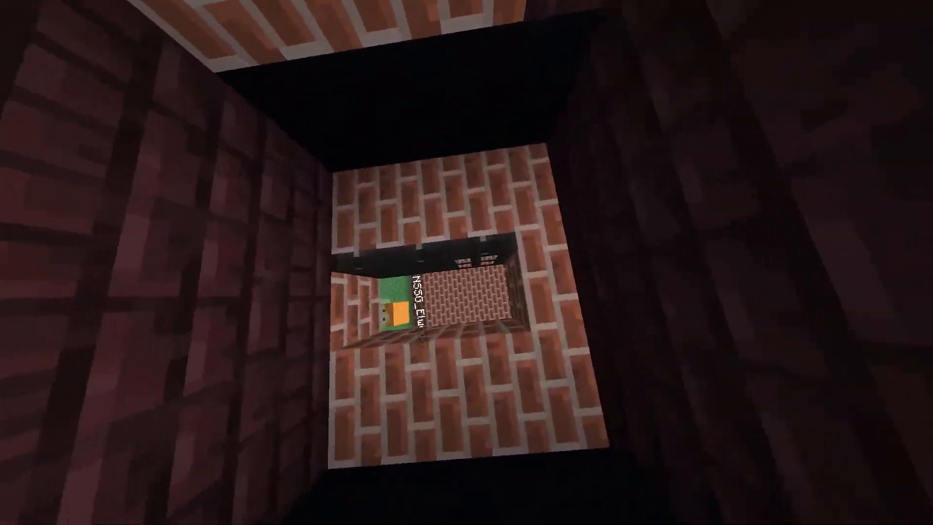